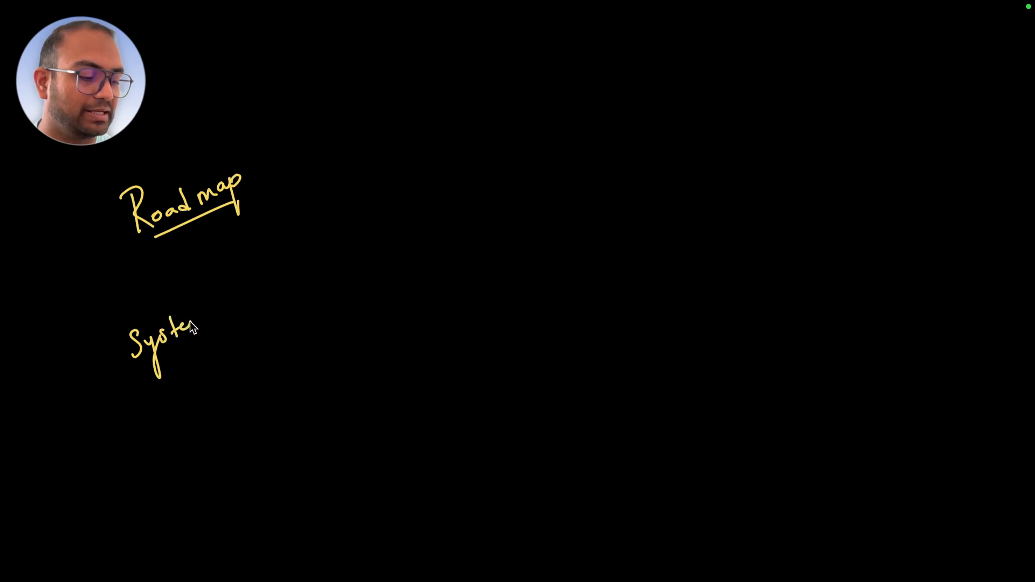
Step: Finish writing Systems, draw a connector down, and box the 1970s label
{"action": "left_click_drag", "start_coordinate": [165, 330], "coordinate": [264, 337]}
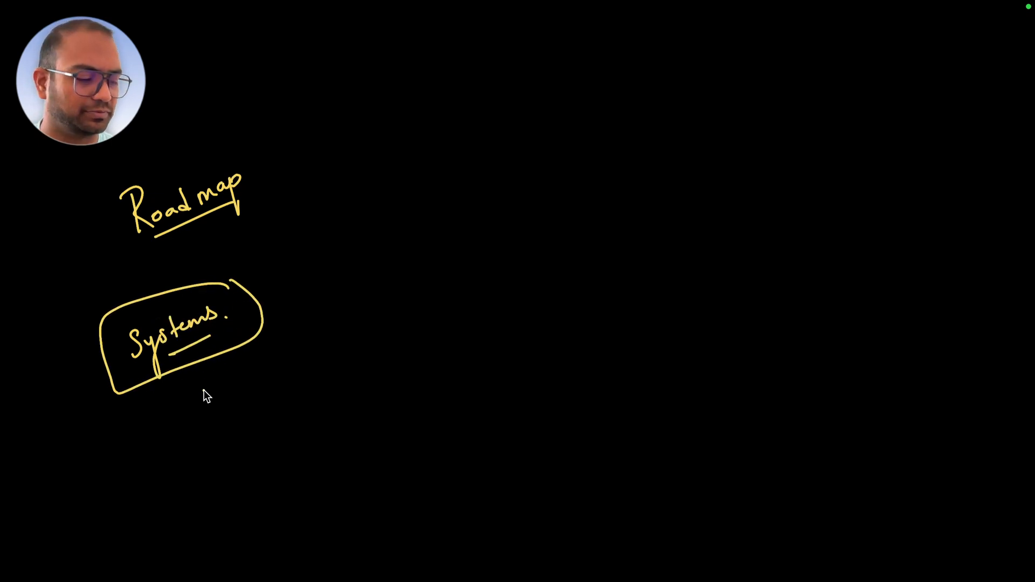
{"action": "left_click_drag", "start_coordinate": [195, 383], "coordinate": [211, 456]}
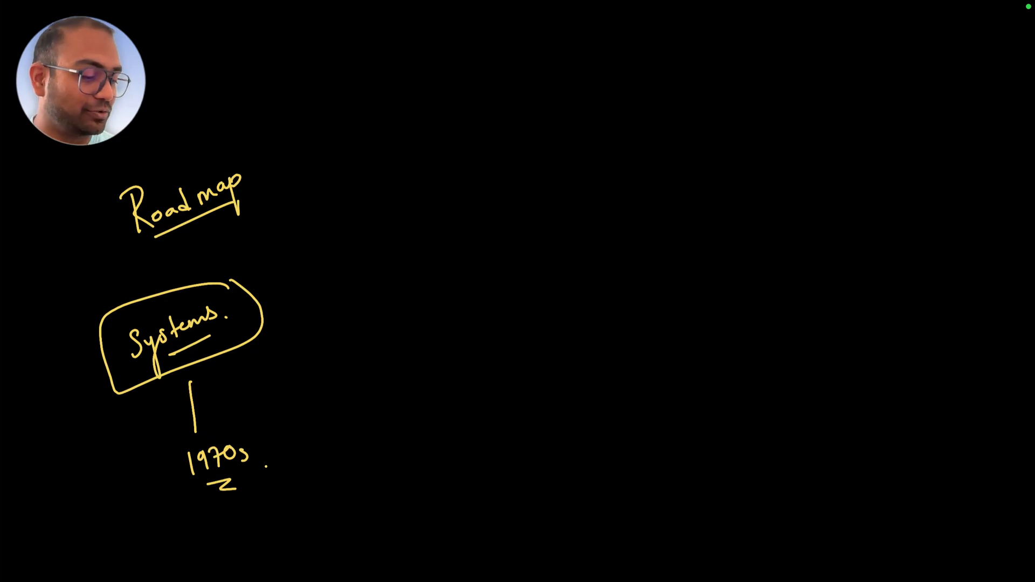
{"action": "left_click_drag", "start_coordinate": [175, 429], "coordinate": [285, 489]}
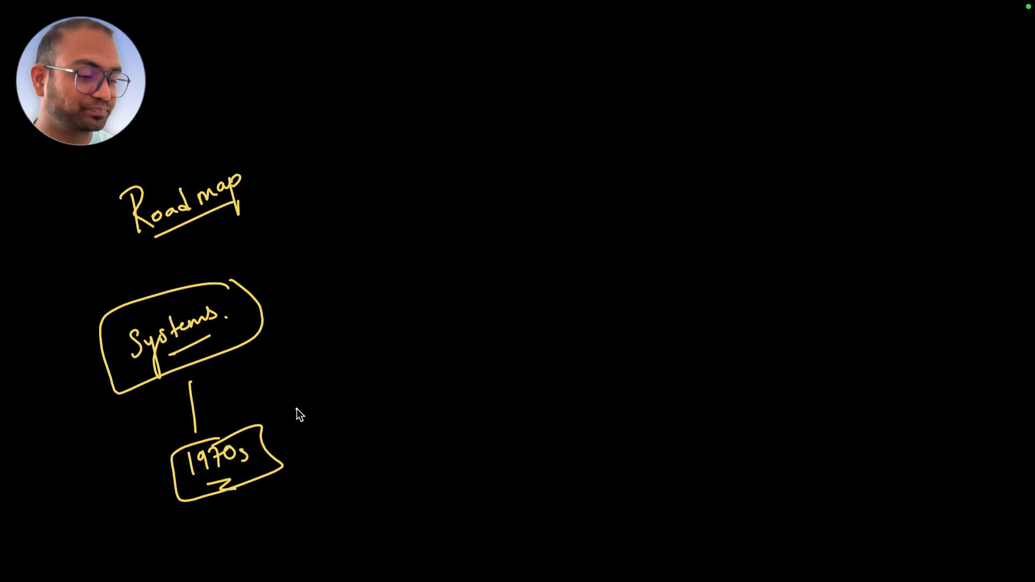
Step: Draw a dash from the 1970s box to 'CPU memory' and add a vertical divider beside Systems
{"action": "left_click_drag", "start_coordinate": [288, 436], "coordinate": [333, 420]}
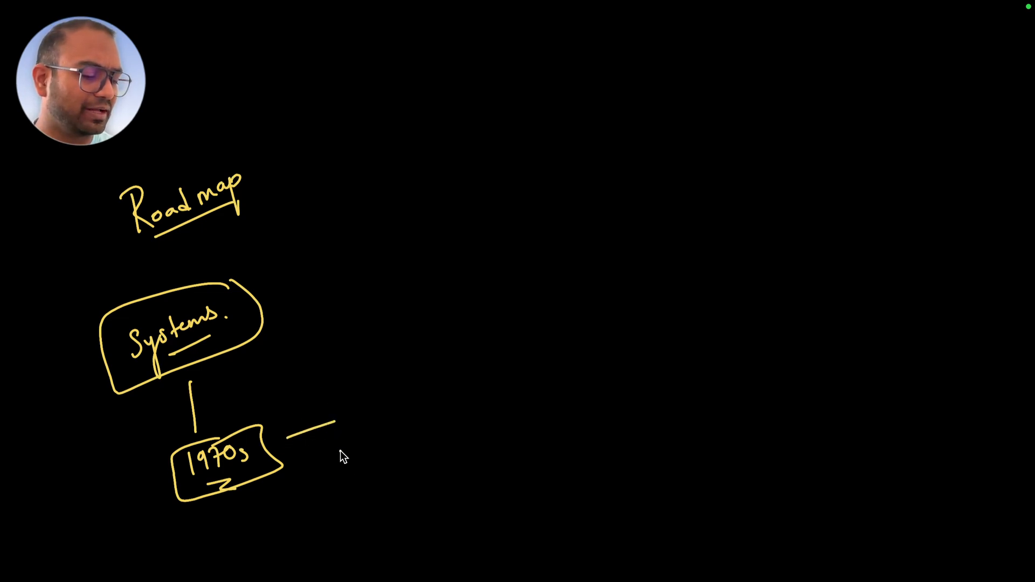
{"action": "type", "text": "CPU mem"}
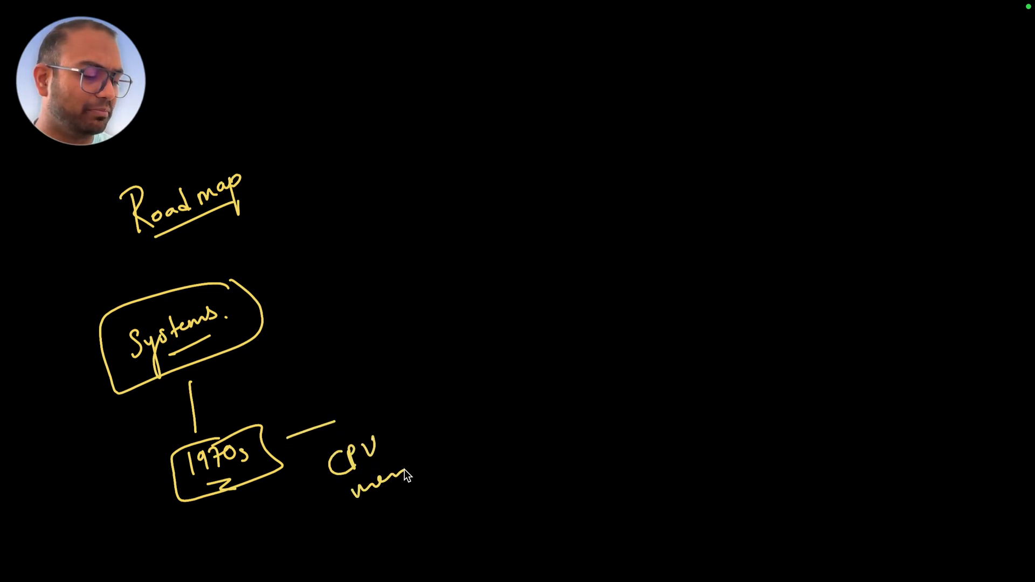
{"action": "type", "text": "memory"}
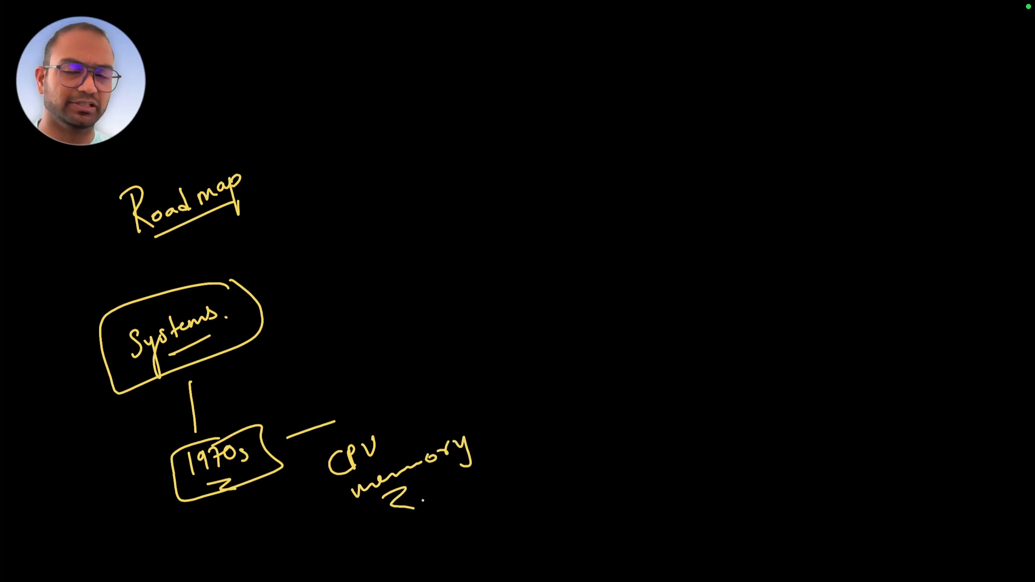
{"action": "left_click_drag", "start_coordinate": [270, 247], "coordinate": [290, 323]}
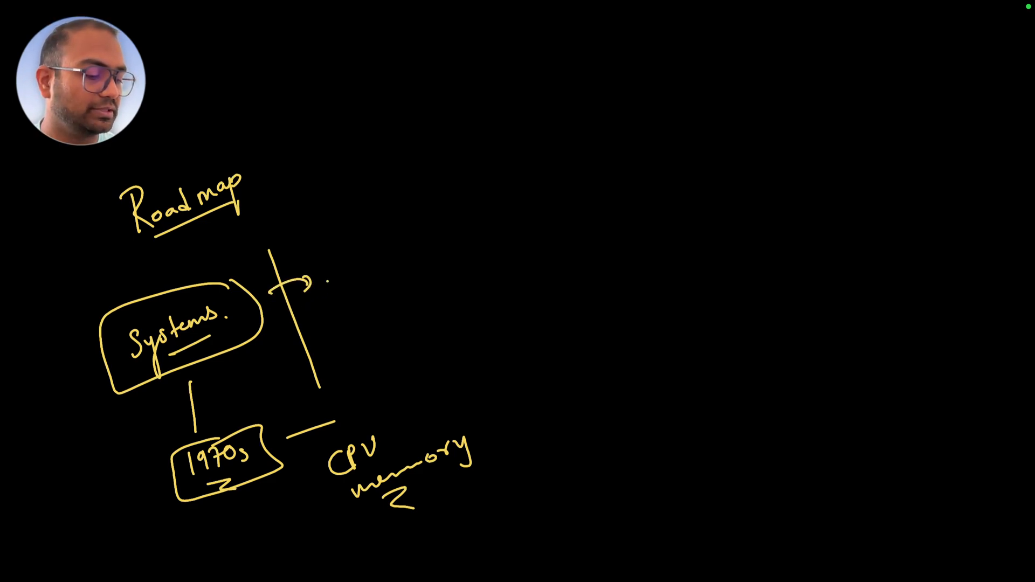
Step: Write 'machine' and draw an arrow from machine code toward ISA
{"action": "type", "text": "machine code"}
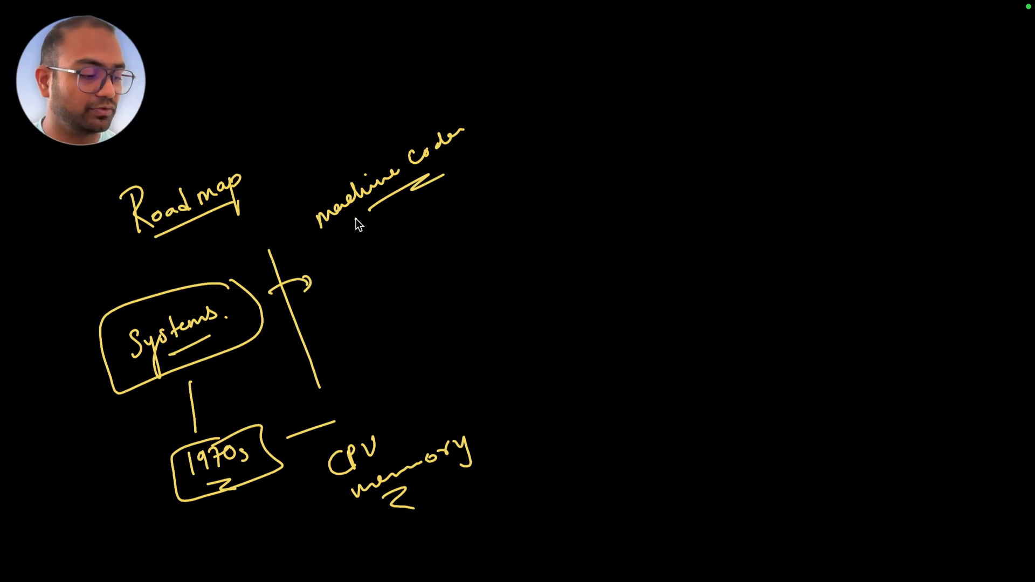
{"action": "left_click_drag", "start_coordinate": [330, 145], "coordinate": [344, 165]}
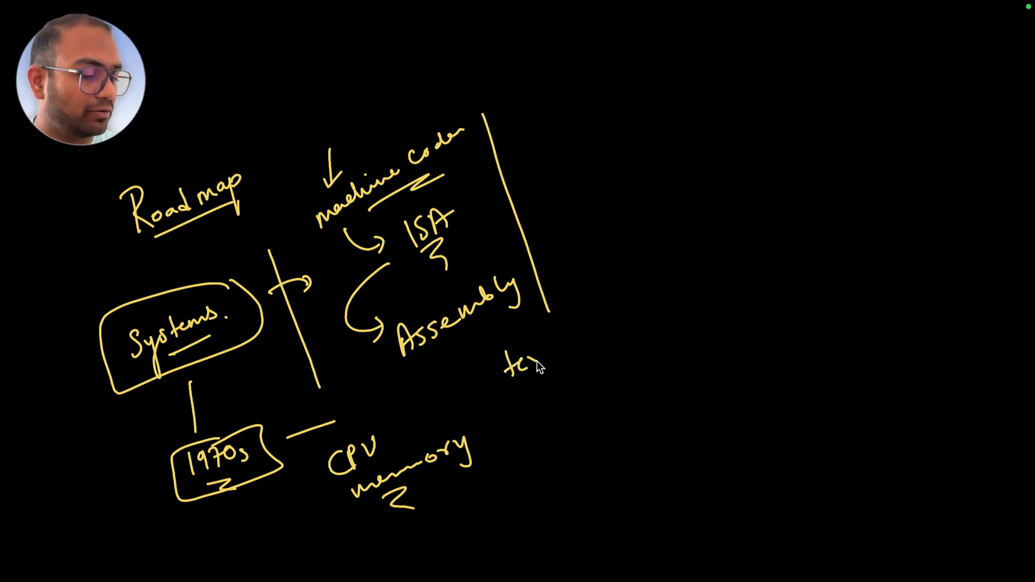
Step: Write text → 0,1 under Assembly, branch an arrow below it, and begin the toolchain note
{"action": "left_click_drag", "start_coordinate": [508, 362], "coordinate": [647, 330]}
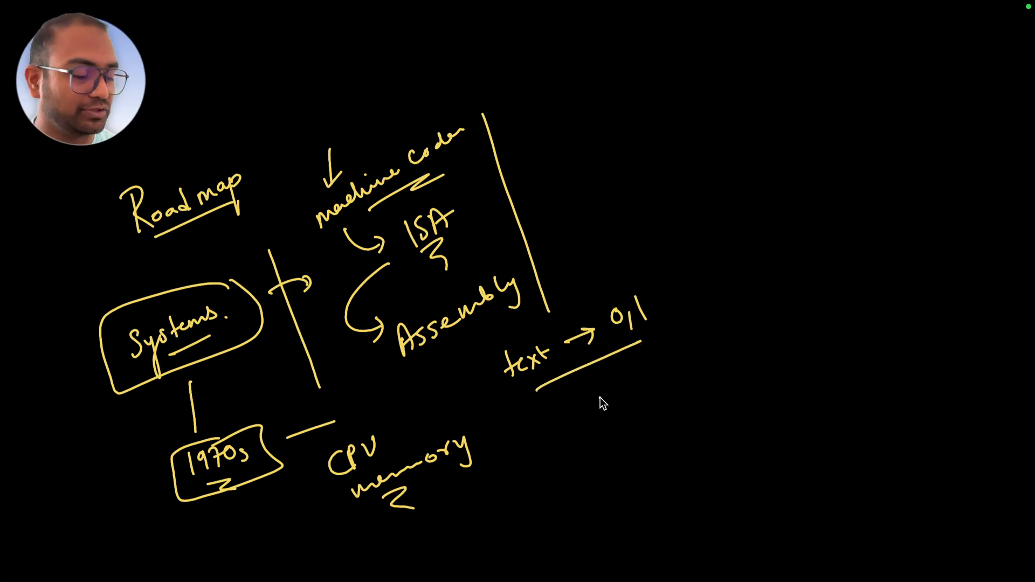
{"action": "left_click_drag", "start_coordinate": [575, 410], "coordinate": [585, 430]}
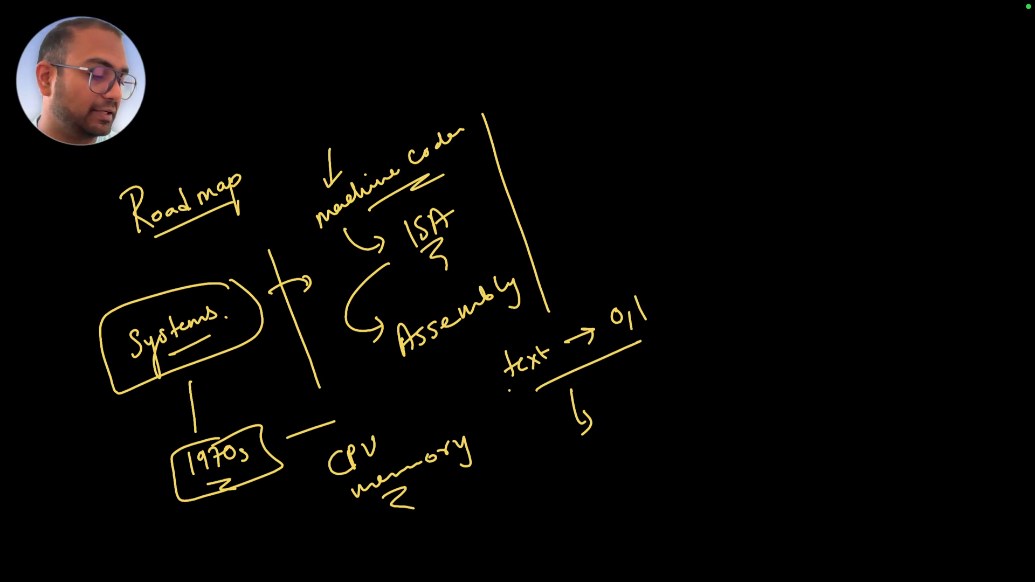
{"action": "type", "text": "tool"}
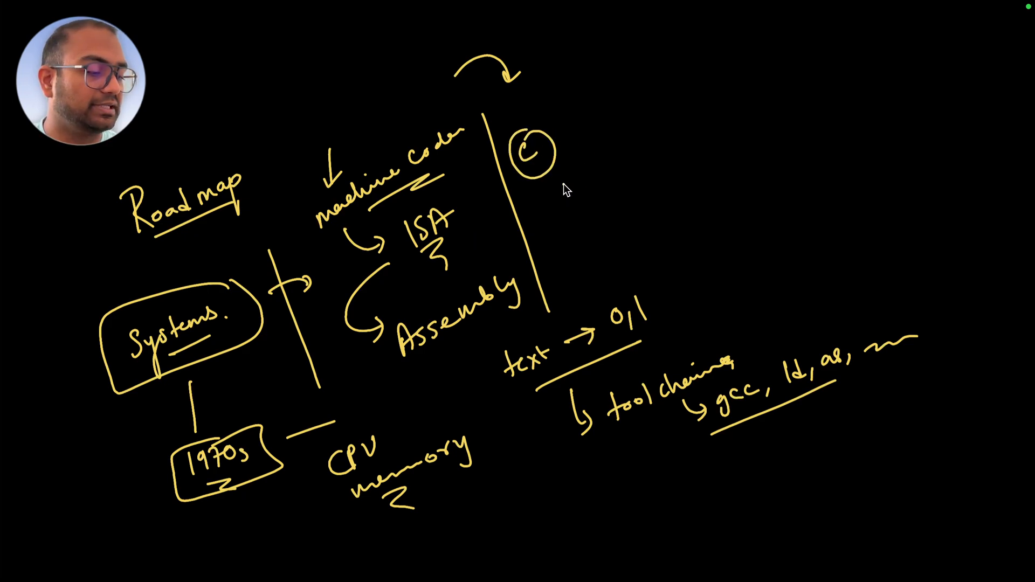
Step: Circle the 32 near the C and draw a vertical line at the far right
{"action": "left_click_drag", "start_coordinate": [555, 179], "coordinate": [716, 109]}
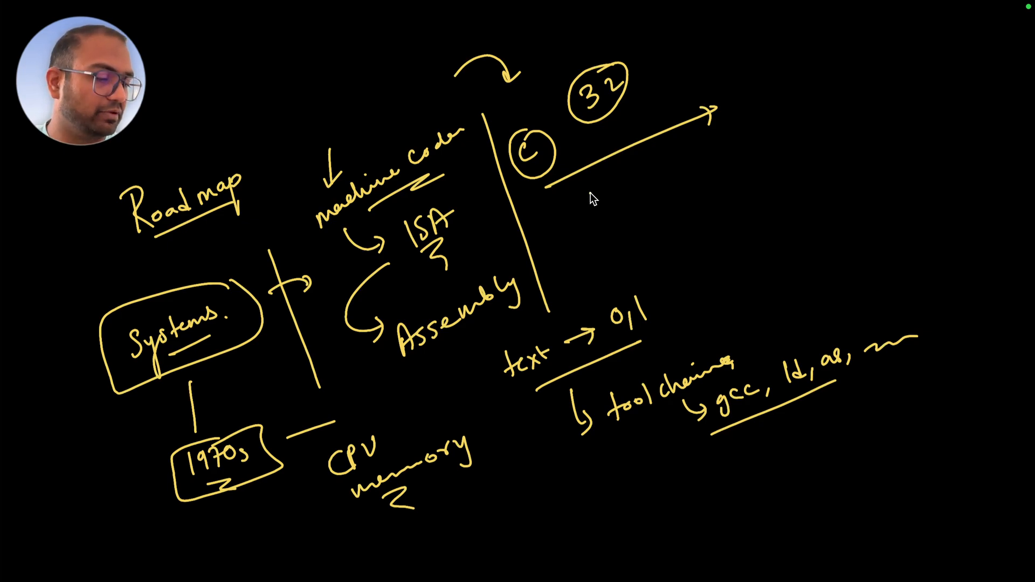
{"action": "left_click_drag", "start_coordinate": [749, 39], "coordinate": [809, 238]}
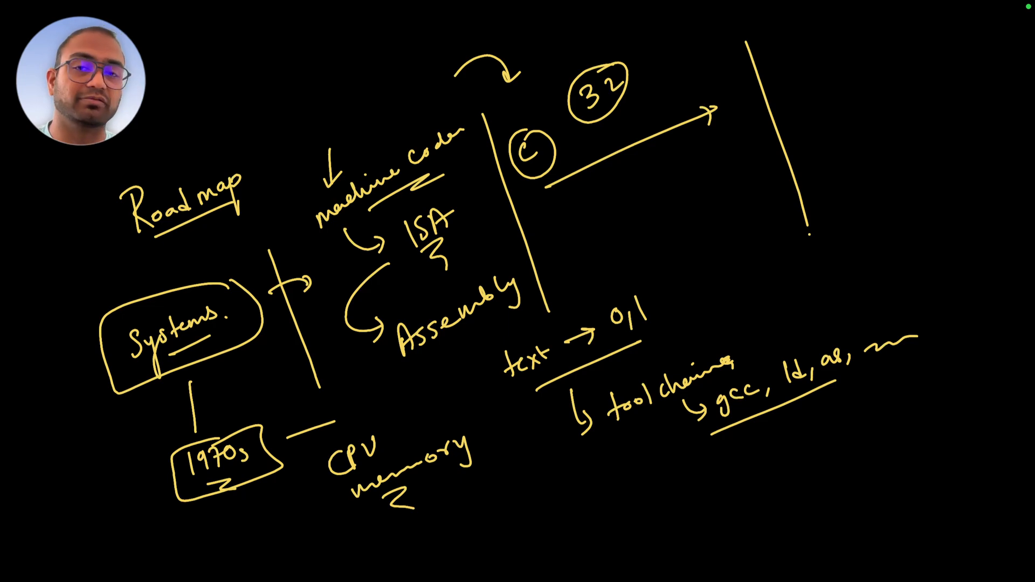
Step: Draw a short line below the arrow, write 'Path type', and add a second vertical line
{"action": "left_click_drag", "start_coordinate": [570, 195], "coordinate": [584, 271]}
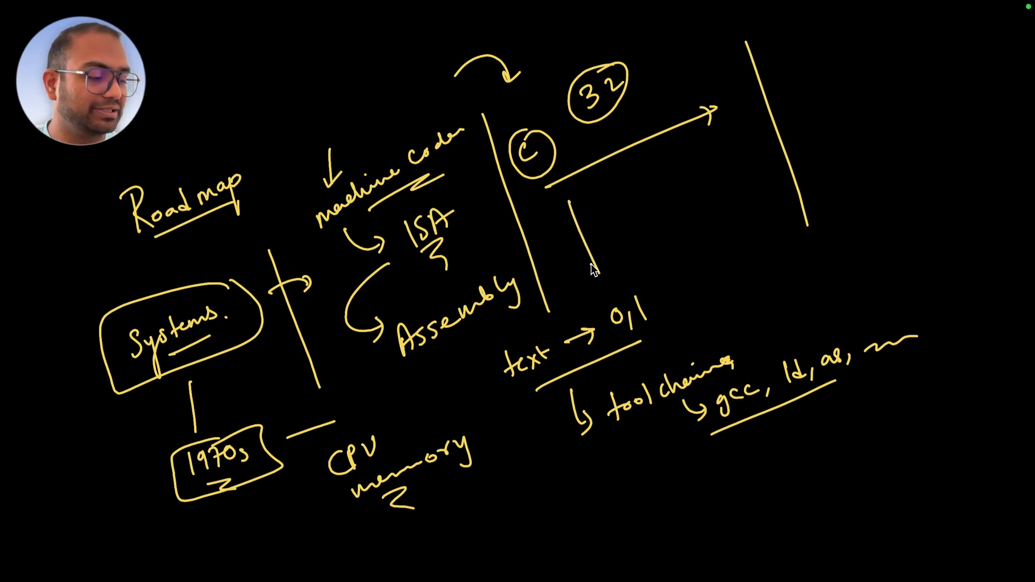
{"action": "type", "text": "Path"}
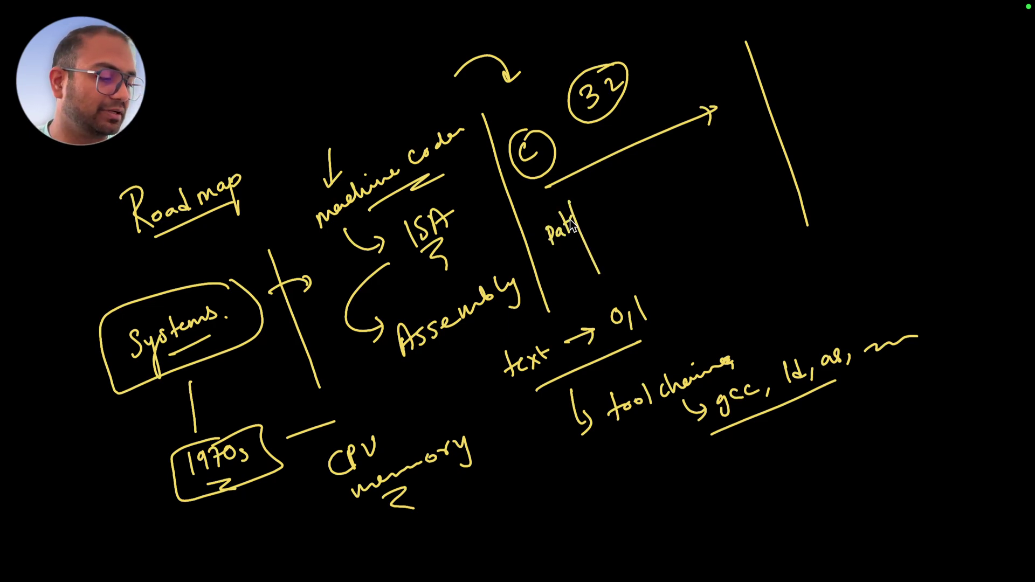
{"action": "type", "text": "type"}
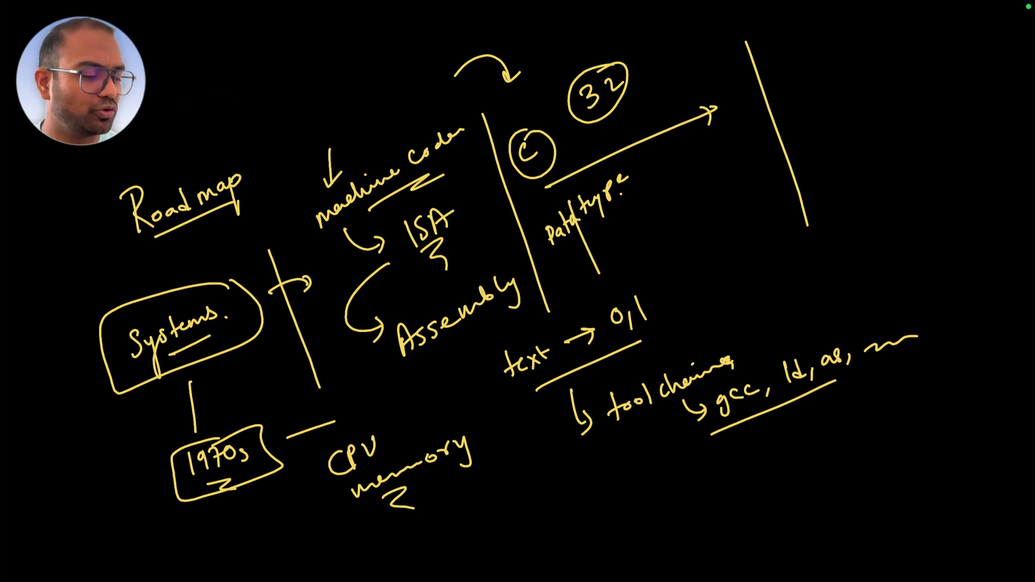
{"action": "left_click_drag", "start_coordinate": [700, 53], "coordinate": [765, 218]}
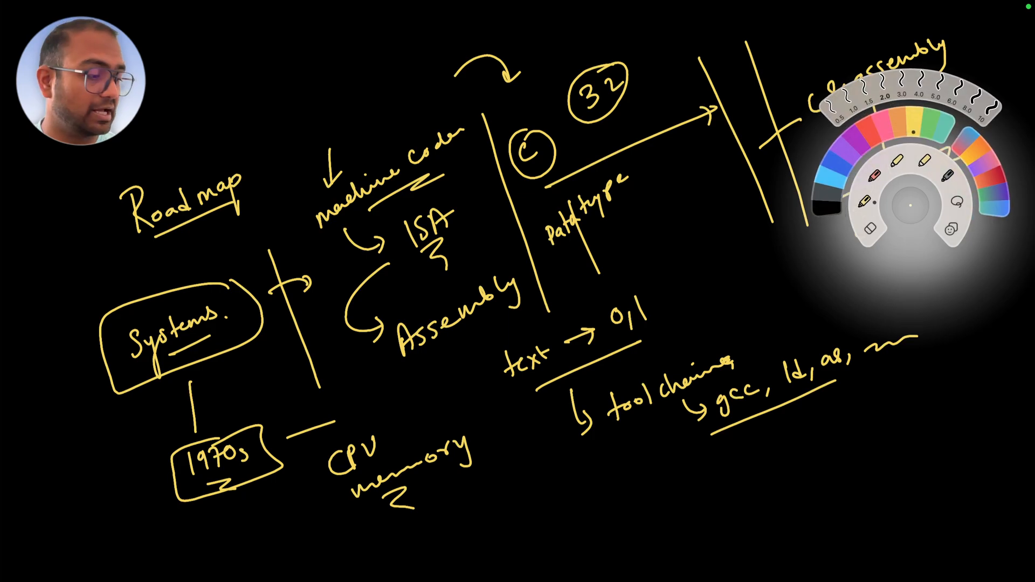
Step: Pick the pen from the Screenbrush tool wheel
{"action": "left_click", "coordinate": [909, 204]}
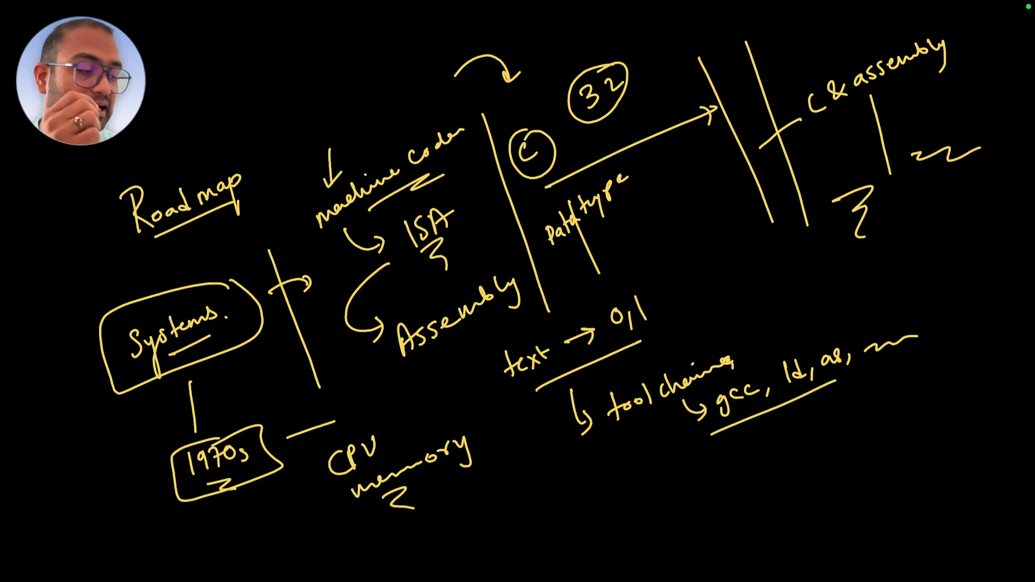
{"action": "mouse_move", "coordinate": [915, 212]}
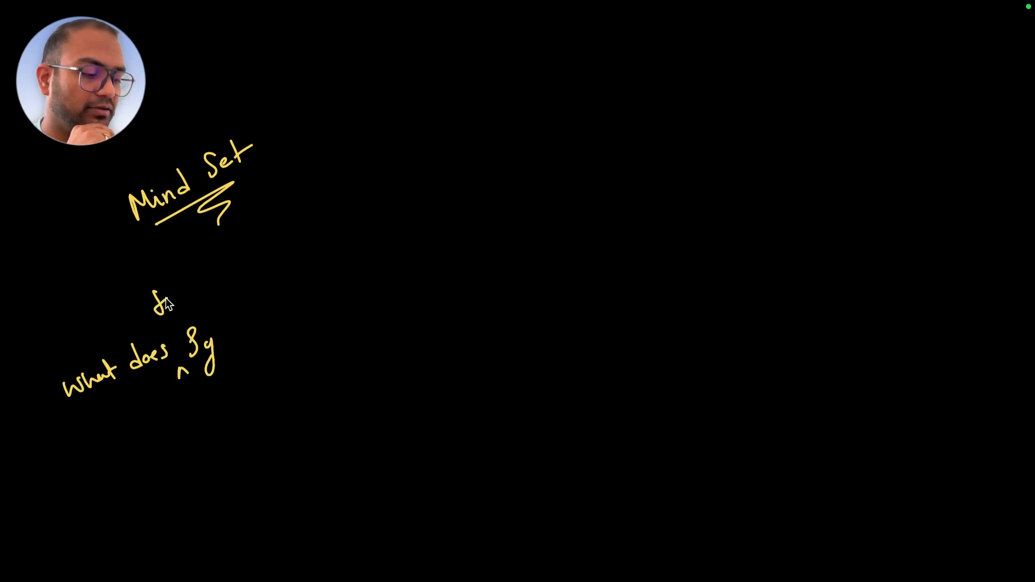
Step: Finish 'system', underline the question, and draw two parallel horizontal lines to its right
{"action": "left_click_drag", "start_coordinate": [211, 344], "coordinate": [264, 330]}
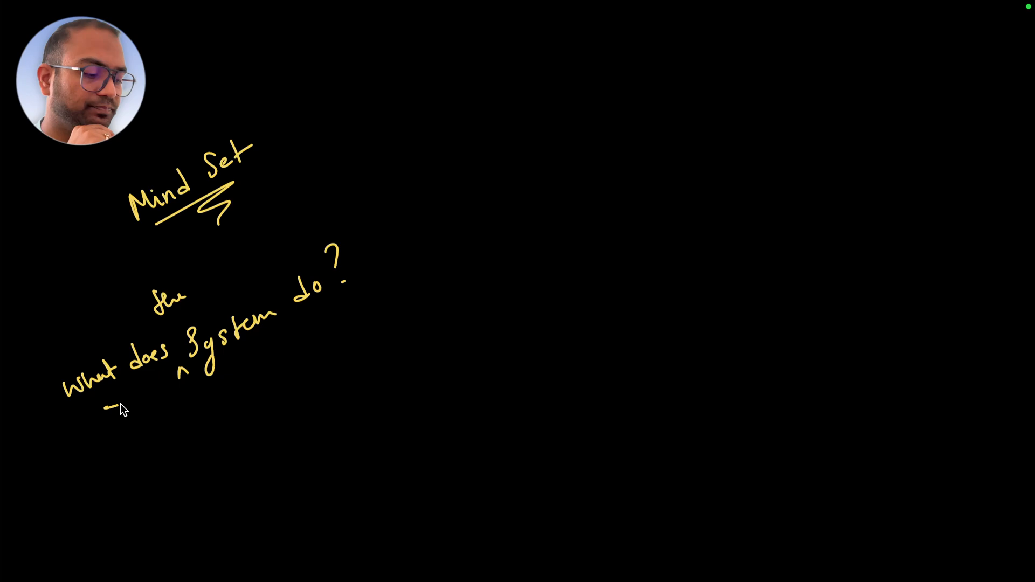
{"action": "left_click_drag", "start_coordinate": [105, 397], "coordinate": [321, 320]}
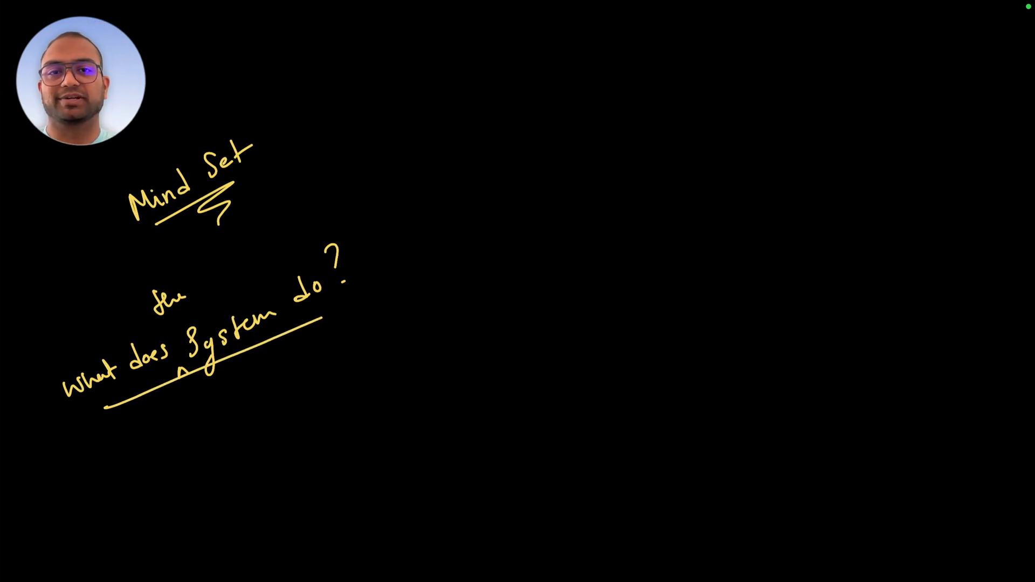
{"action": "left_click_drag", "start_coordinate": [491, 323], "coordinate": [713, 323]}
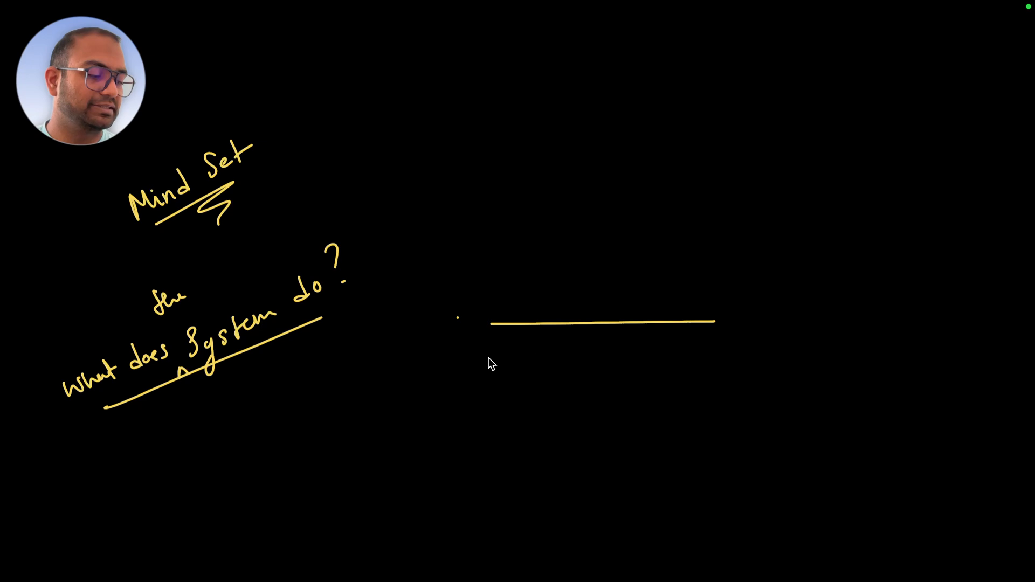
{"action": "left_click_drag", "start_coordinate": [489, 355], "coordinate": [733, 355]}
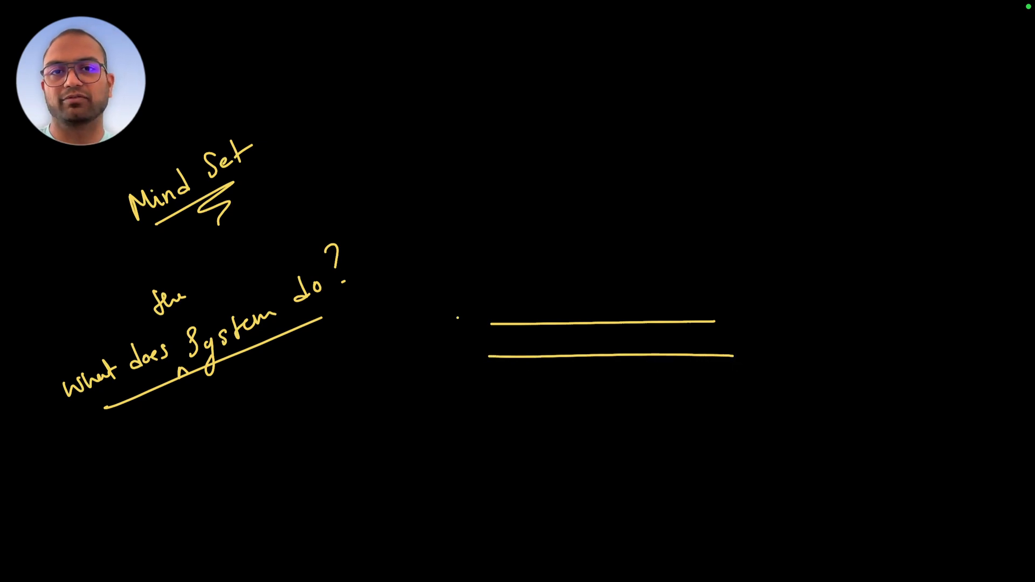